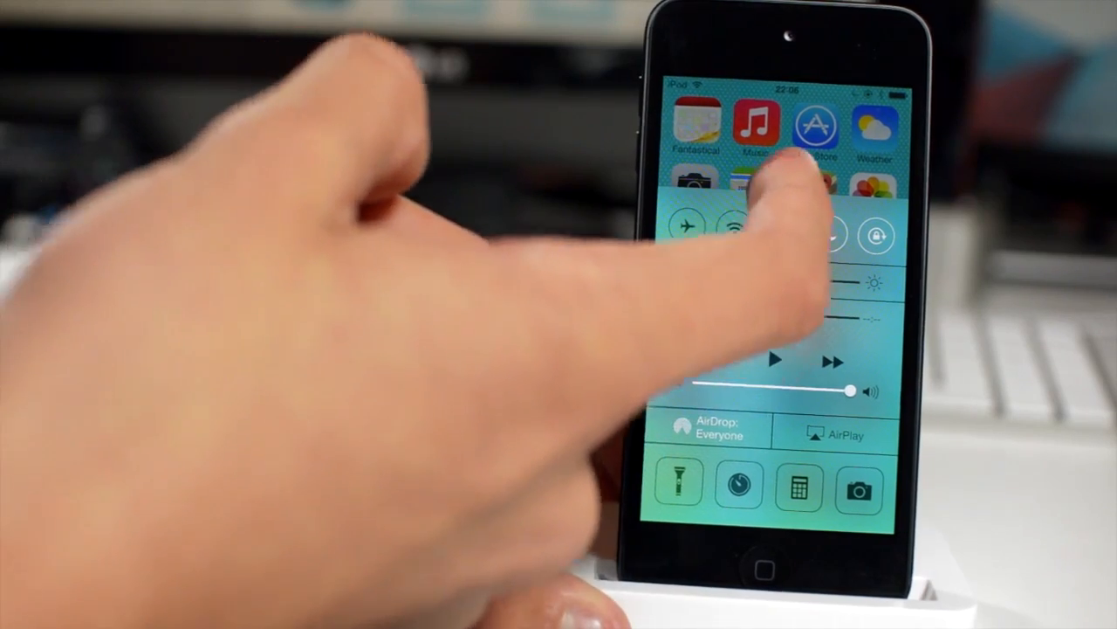
# - Pull down Notification Center, view Today's date and weather, then return to All notifications
pyautogui.click(734, 229)
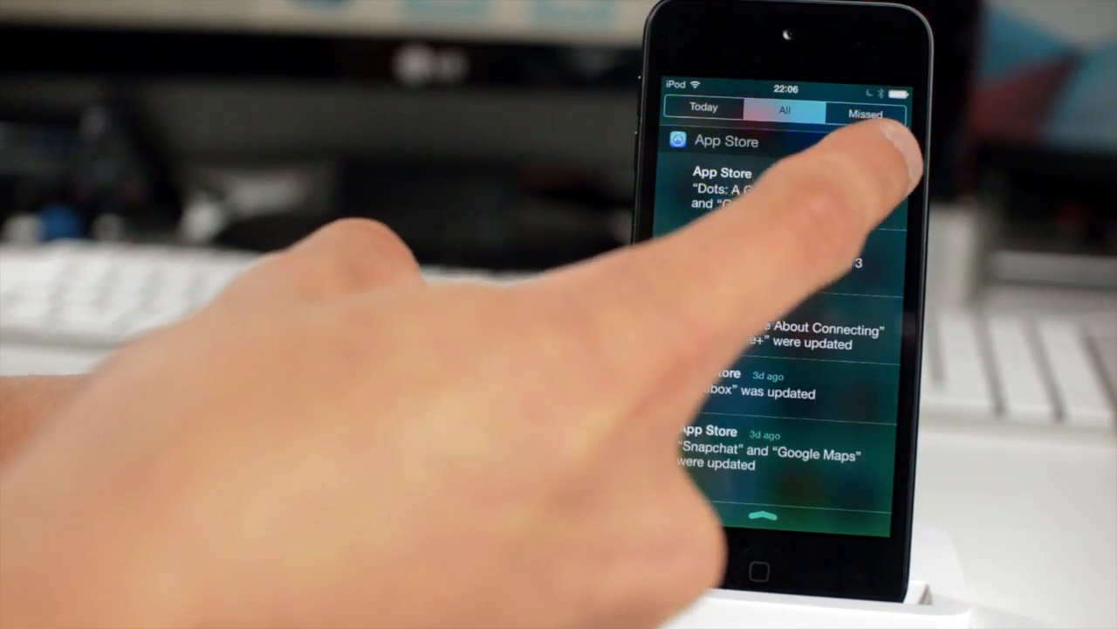
pyautogui.click(704, 113)
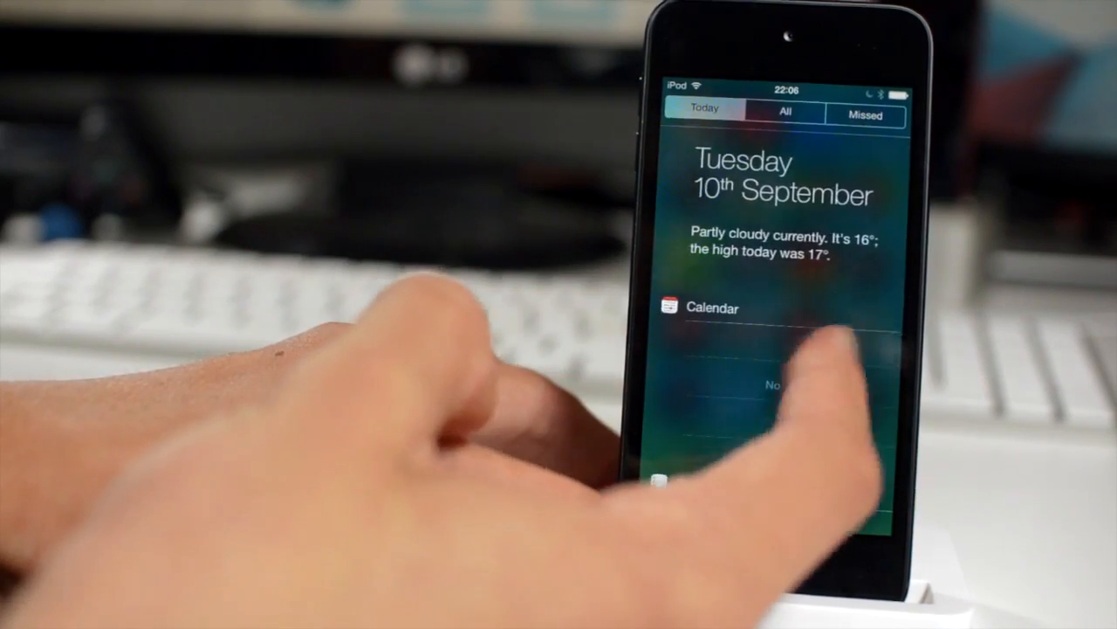
pyautogui.click(782, 114)
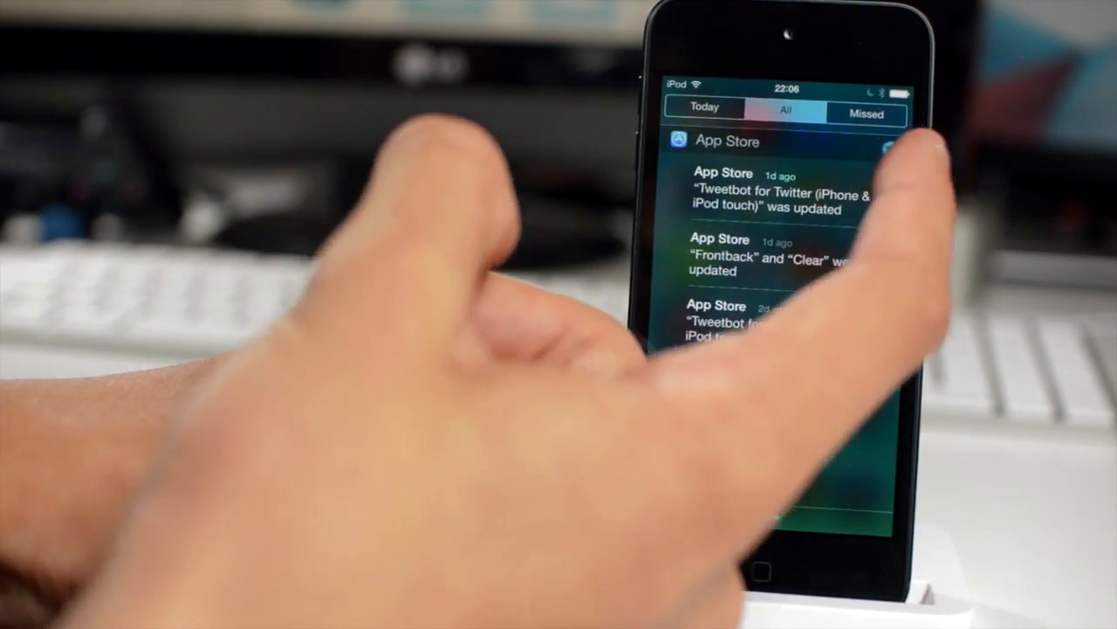